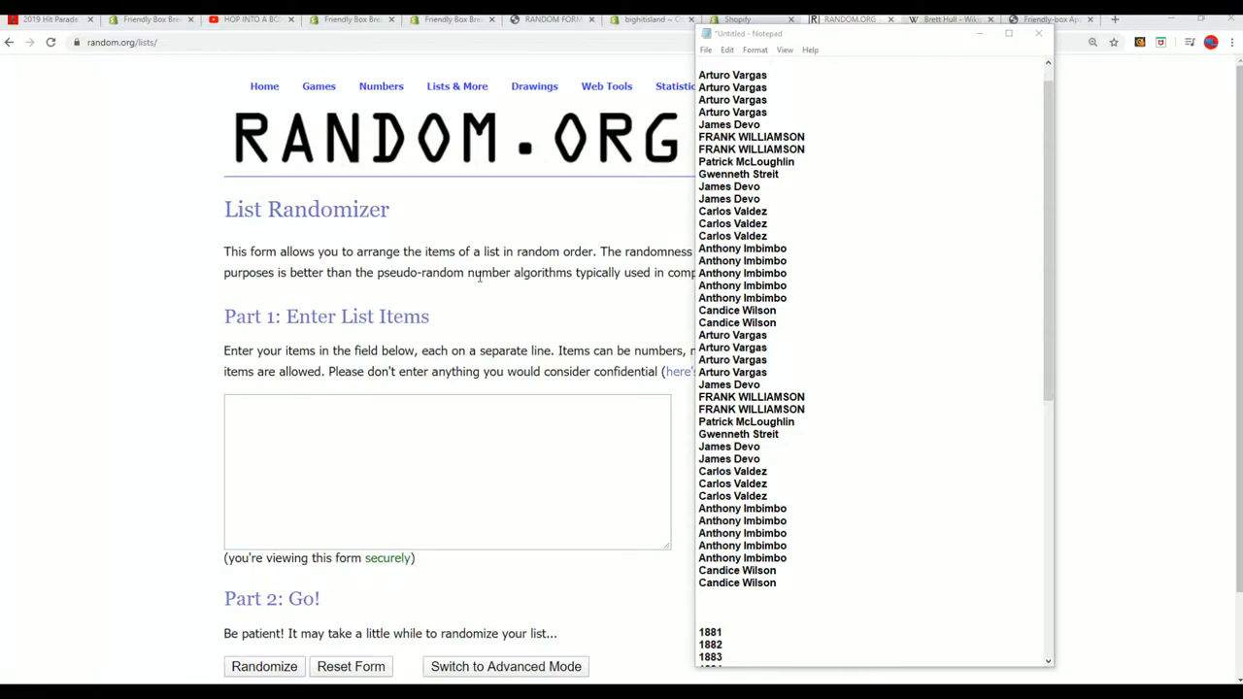
Select the full list of owner names in the Notepad notes for copying.
drag(742, 260, 738, 582)
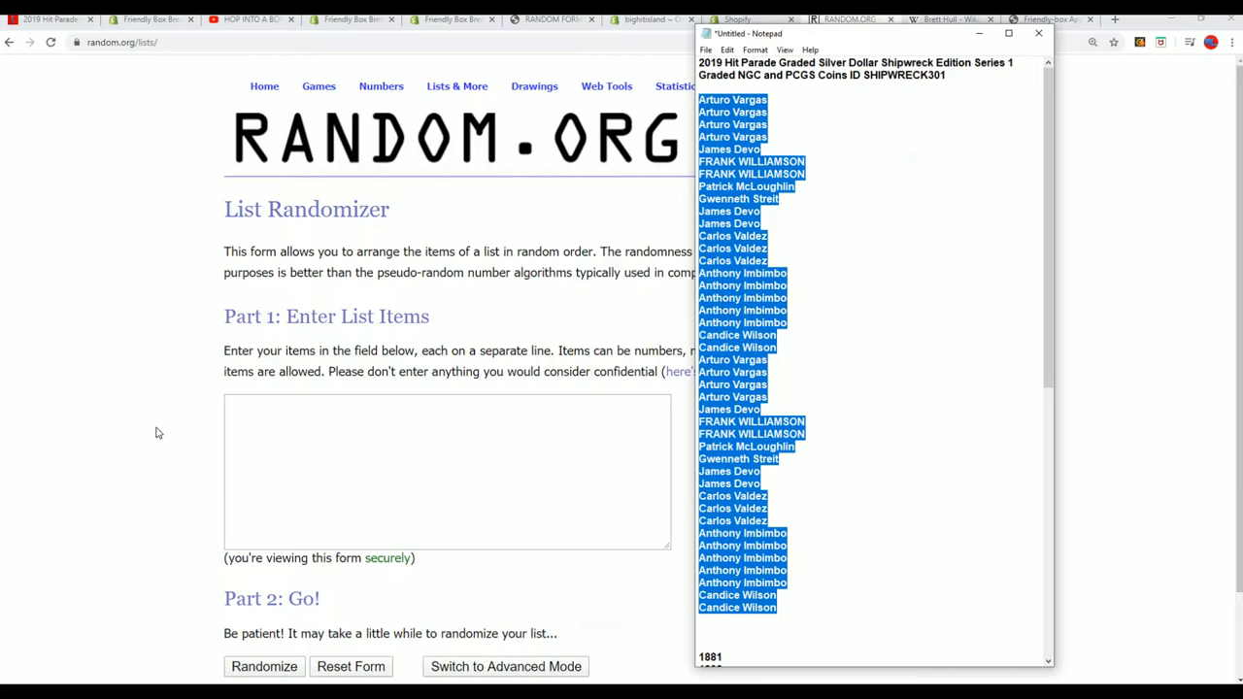
Paste the 42 owner names into the list box and randomize their order.
right_click(446, 472)
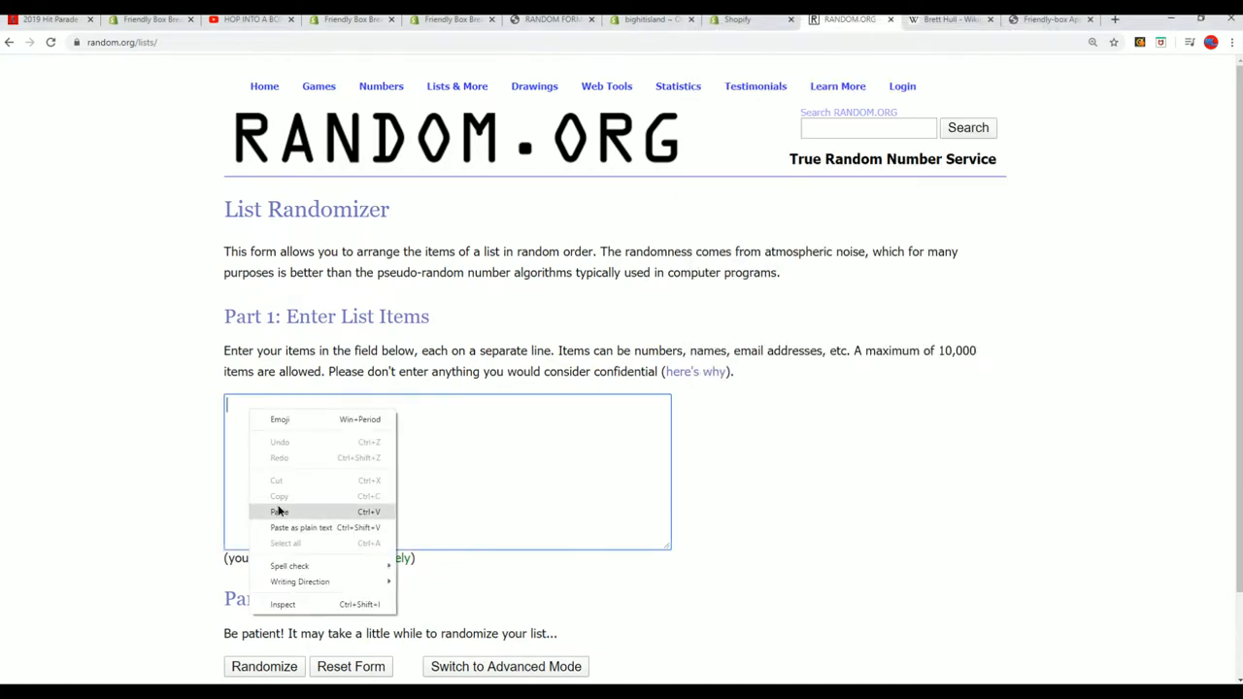
click(280, 513)
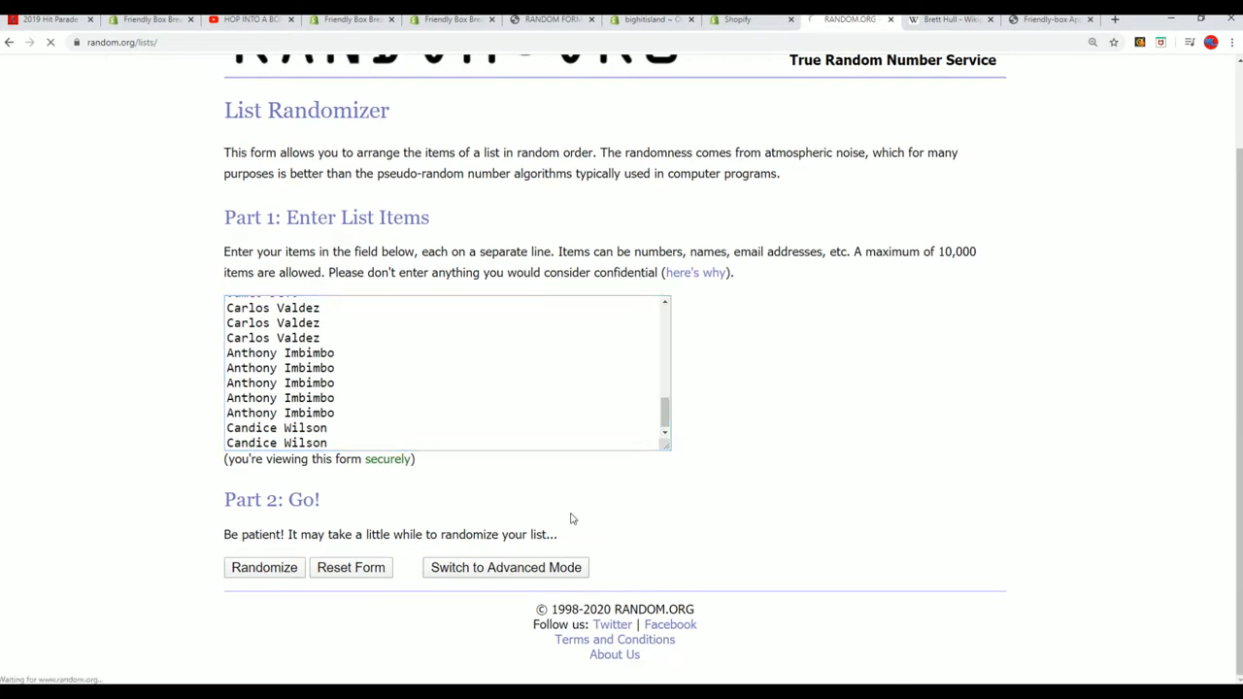
click(264, 567)
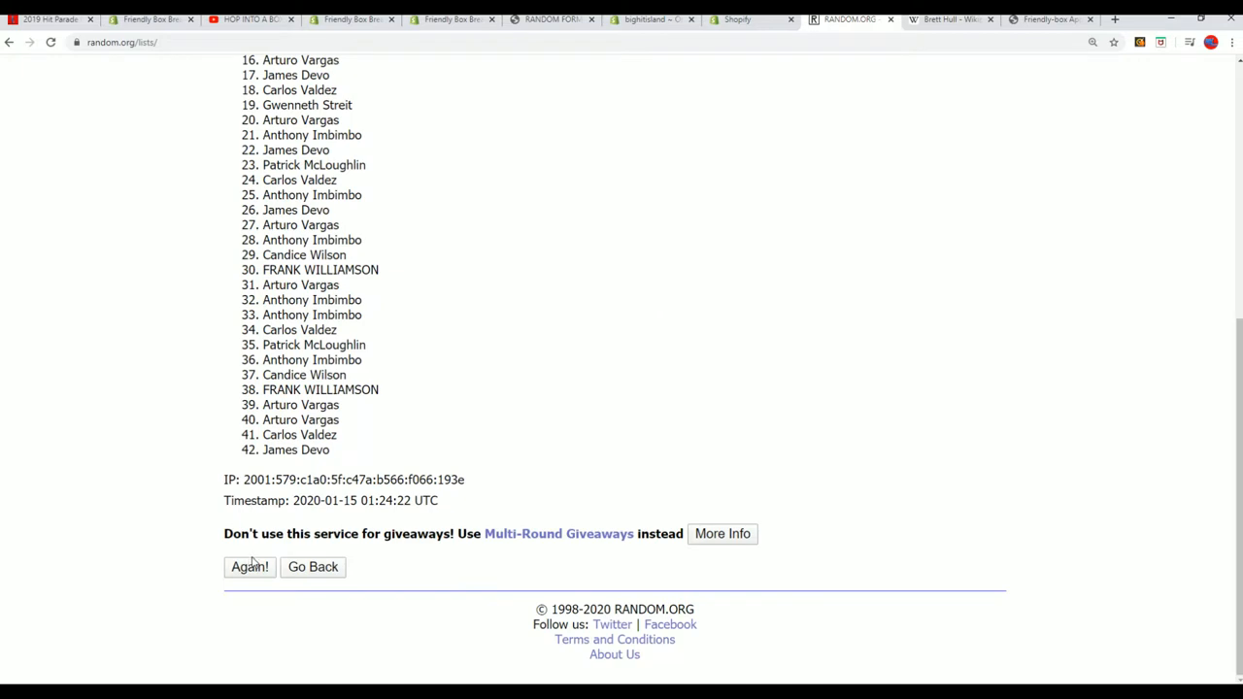
mouse_move(249, 594)
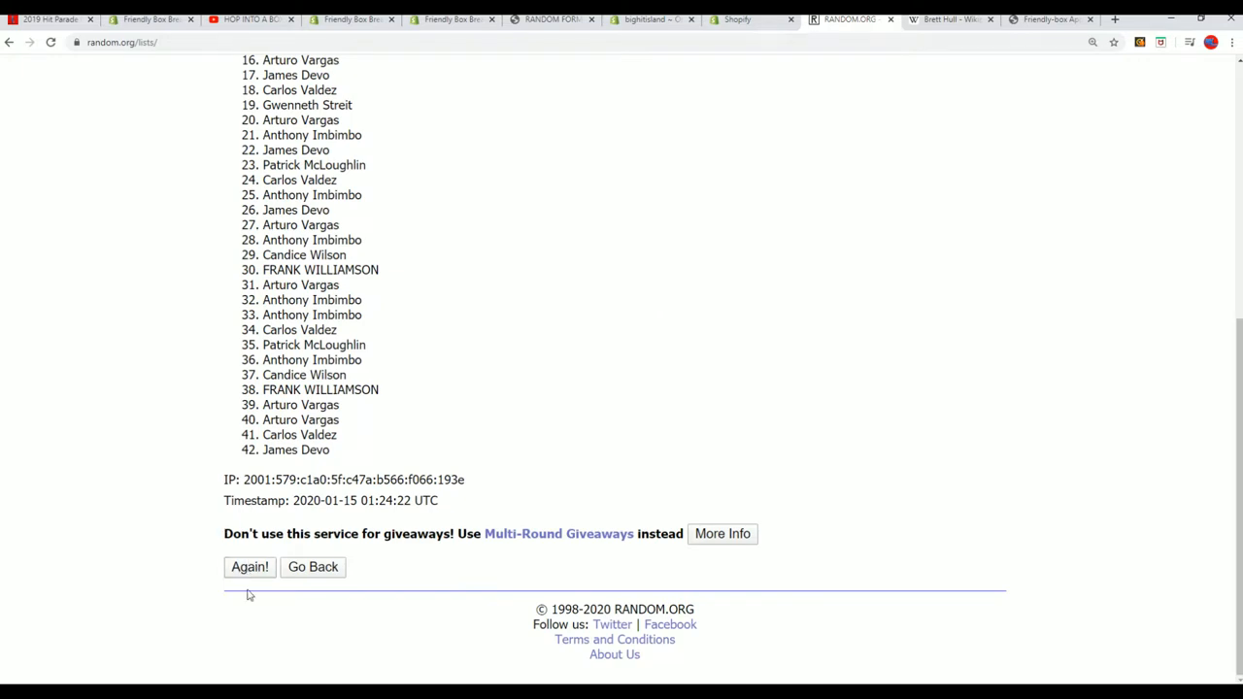
Reshuffle the names with Again! several times and begin selecting the final ordering.
click(249, 567)
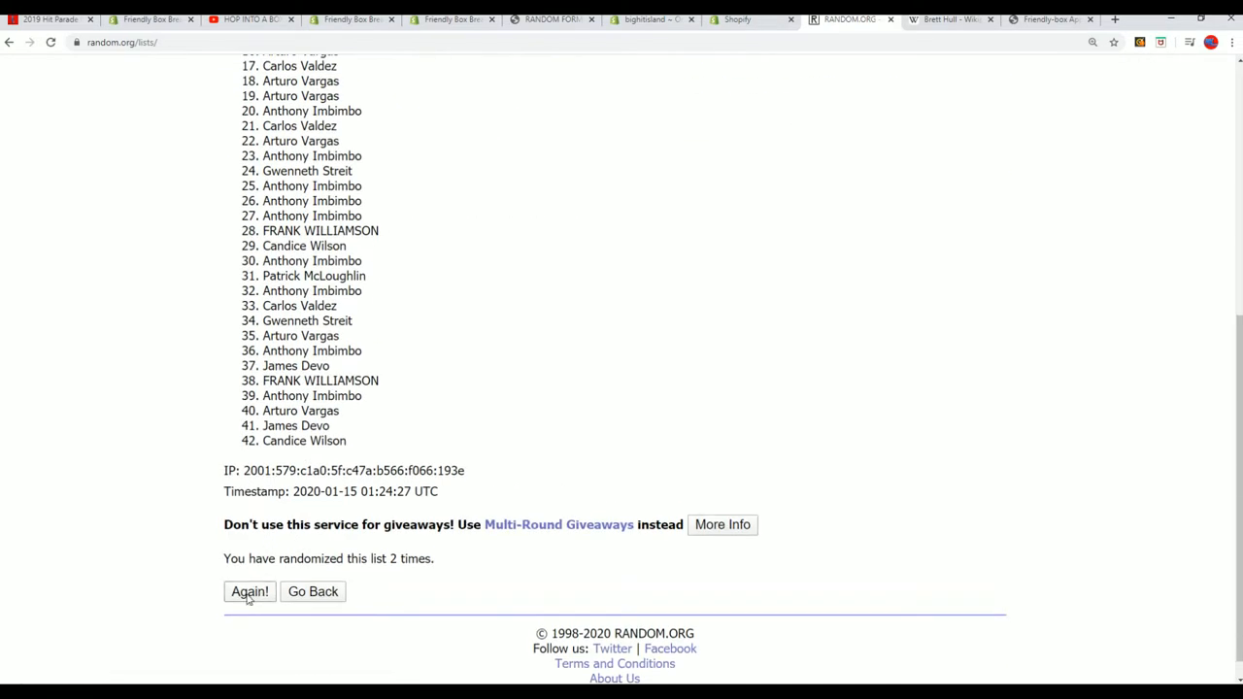
click(248, 590)
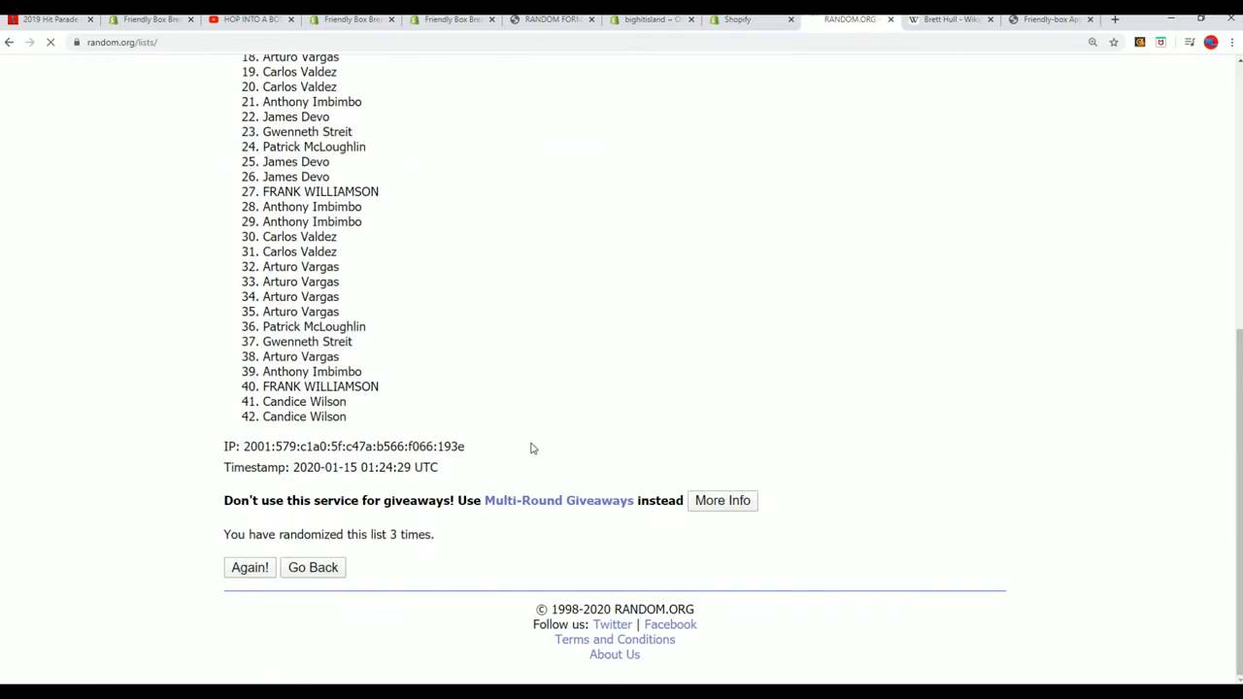
click(249, 567)
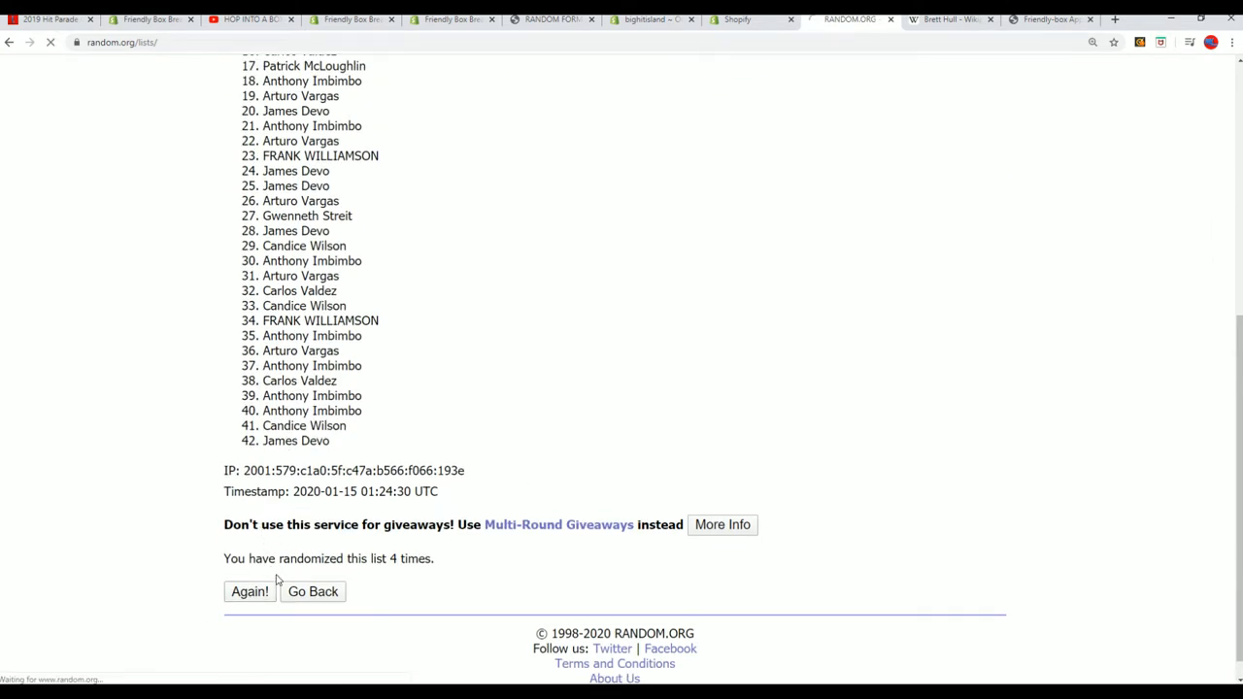
click(249, 590)
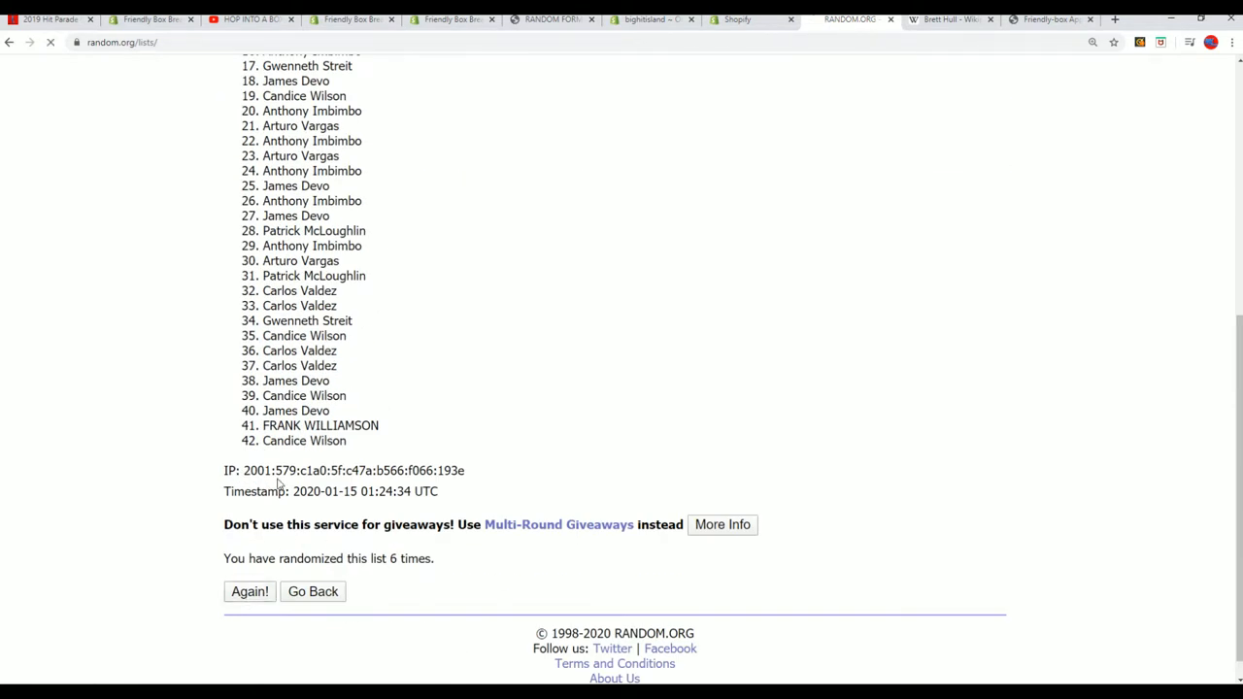
click(248, 590)
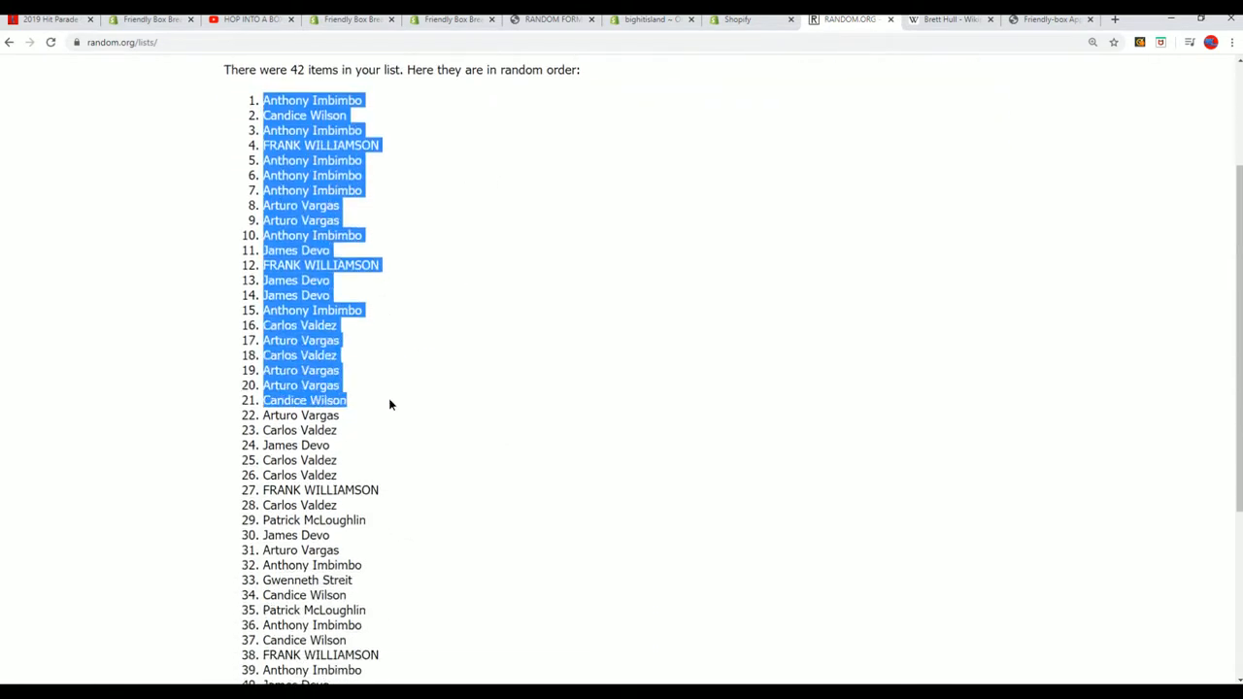
Narrow column A to fit the pasted owner names and return to the shuffled list.
scroll(down, 3)
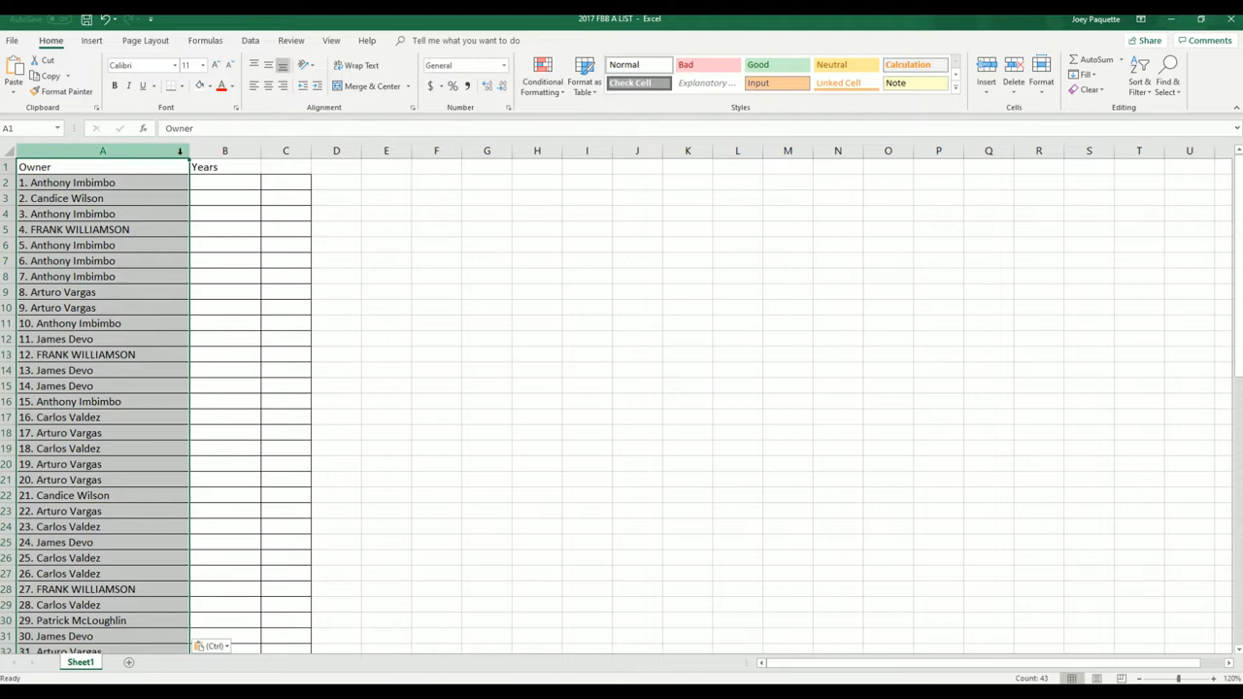
drag(189, 151, 144, 152)
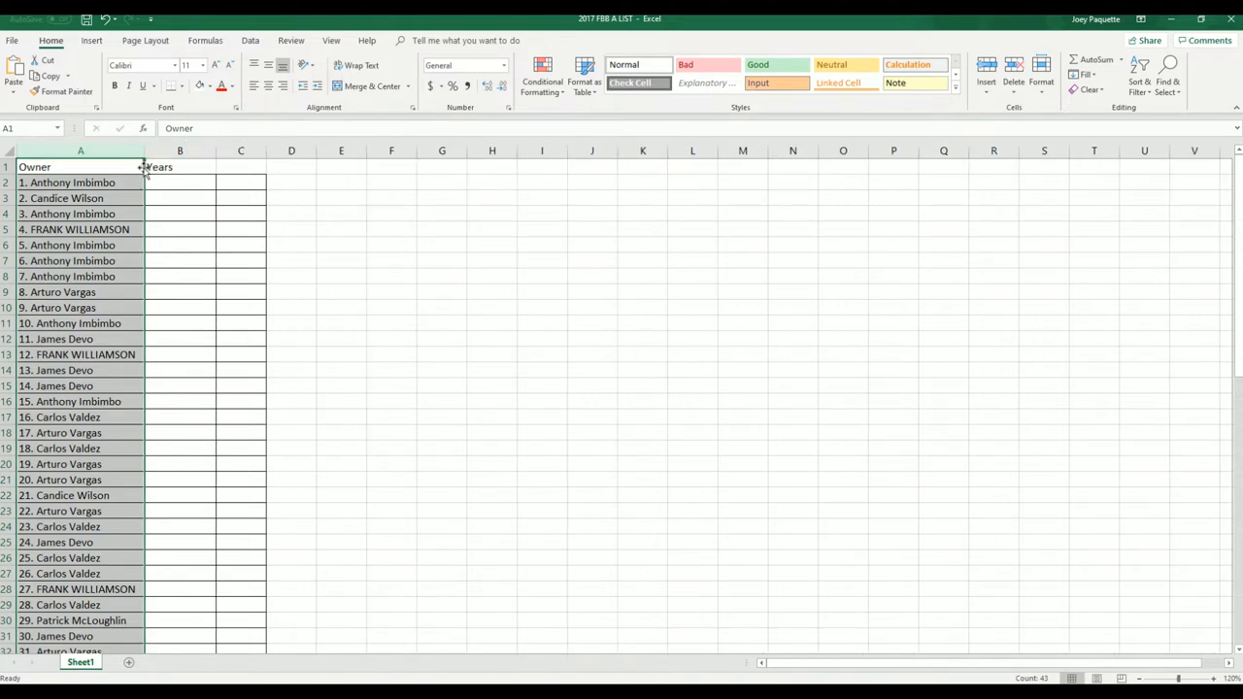
click(179, 151)
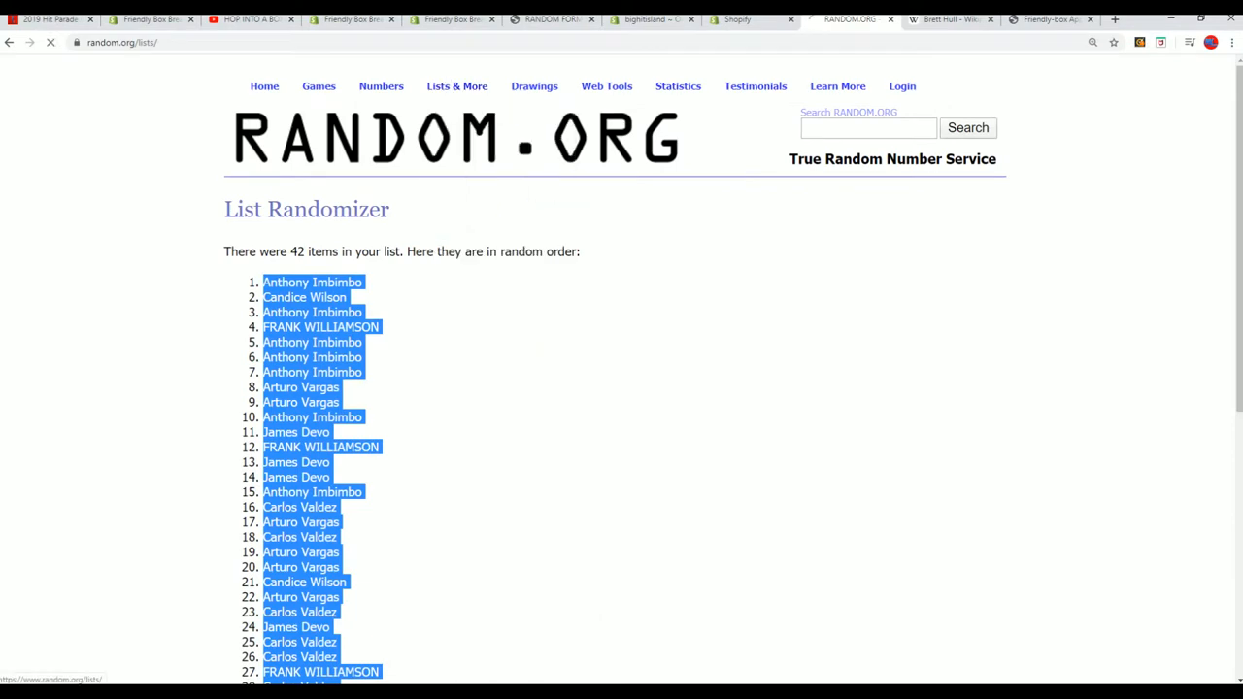
Go back to the empty List Randomizer form ready for the coin years.
click(9, 43)
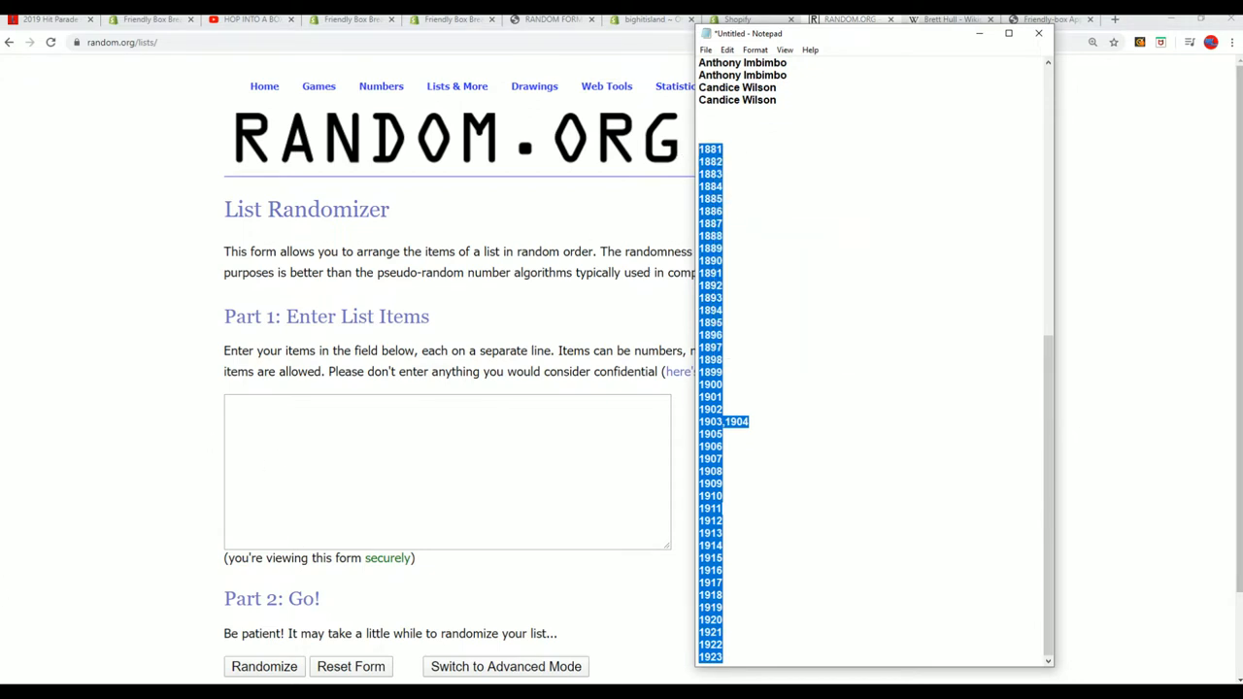
Paste the 42 coin years 1881–1923 into the list box and randomize them a few times.
right_click(447, 472)
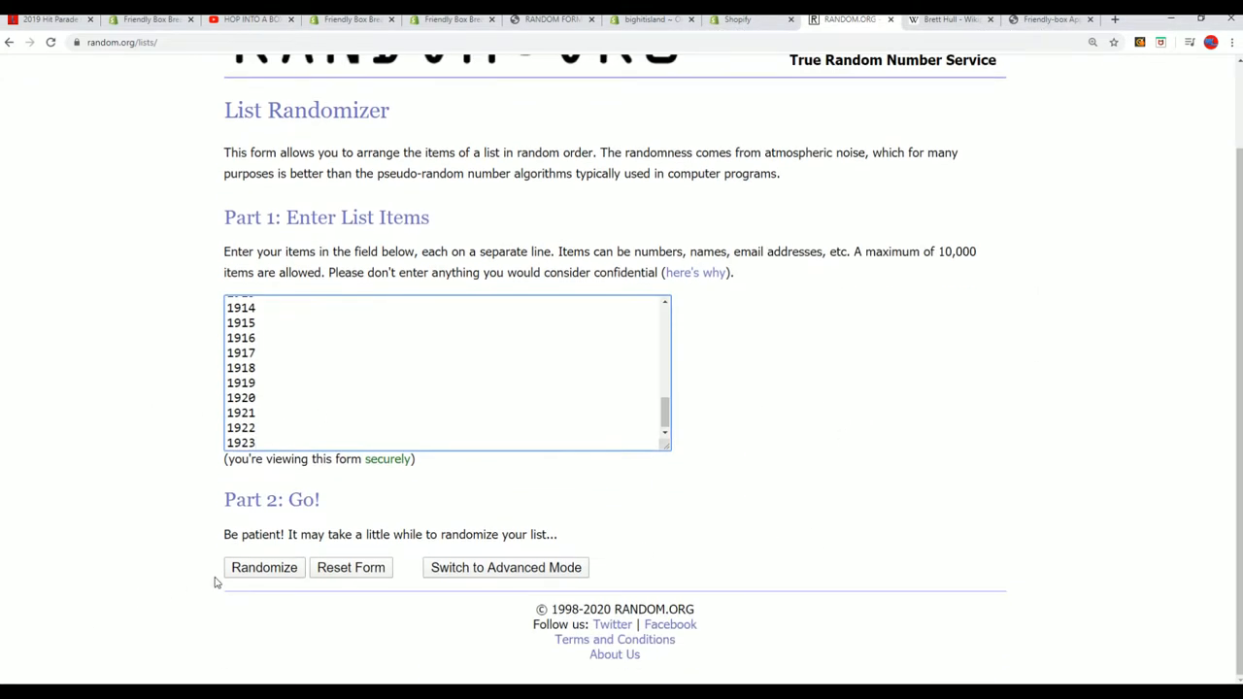
click(264, 567)
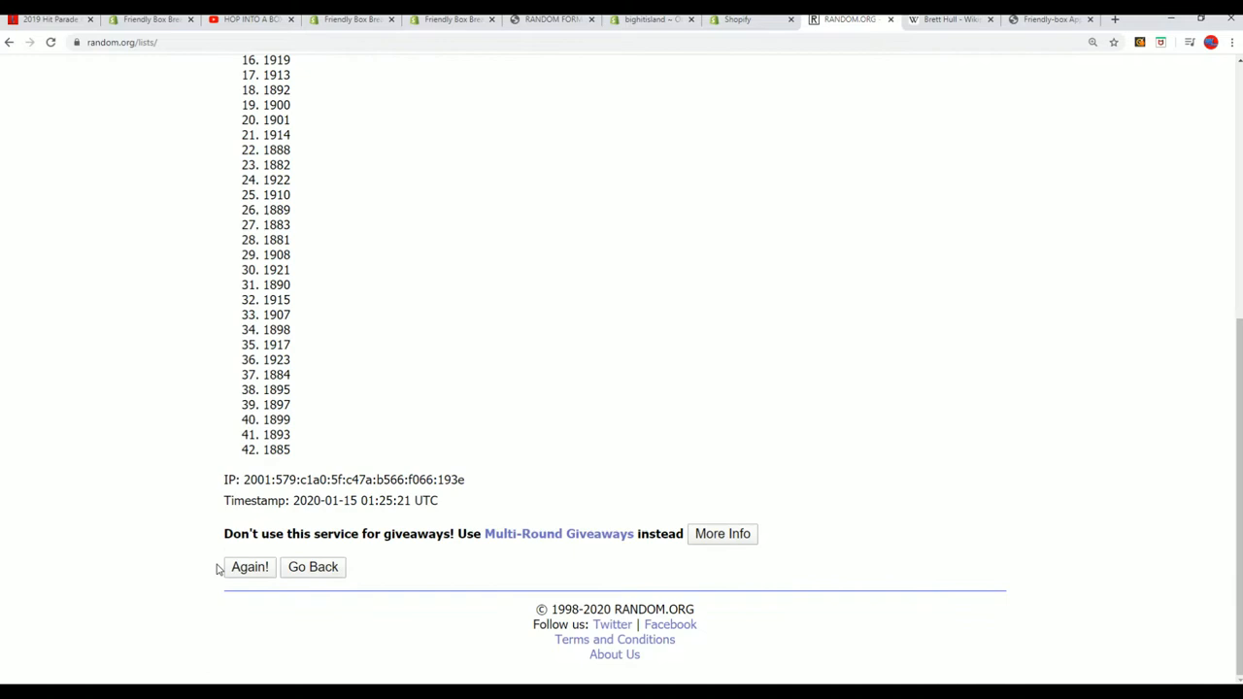
click(248, 567)
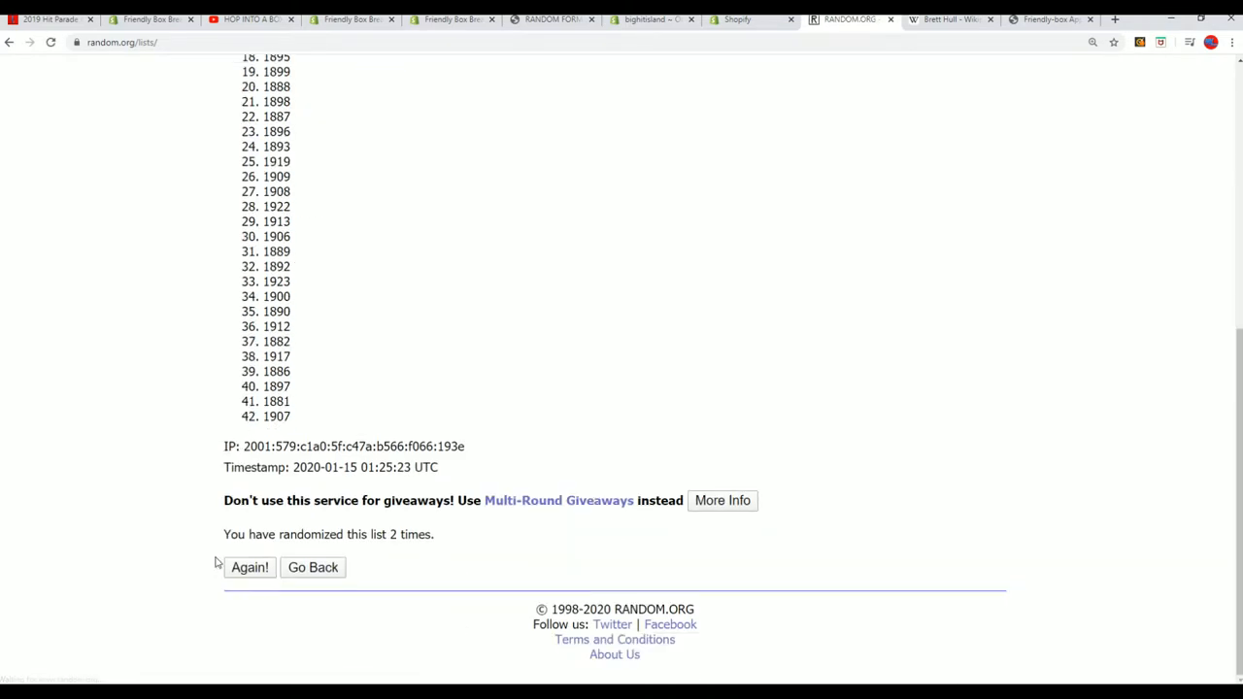
click(249, 567)
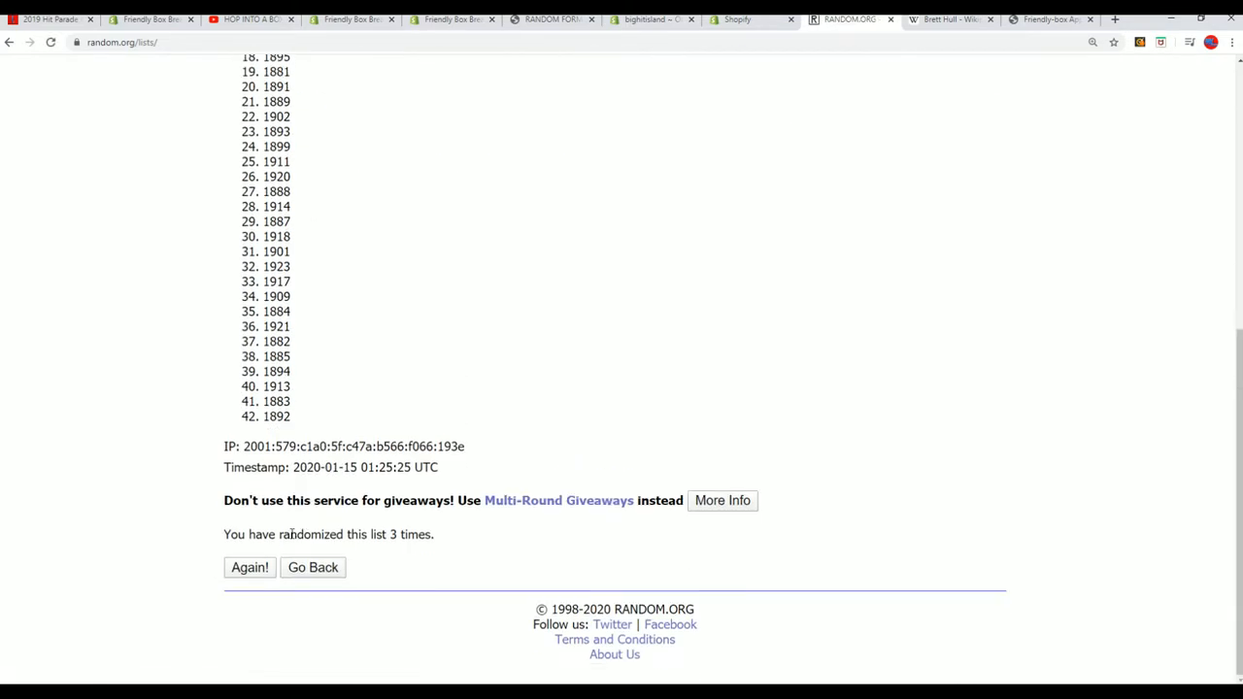
click(249, 567)
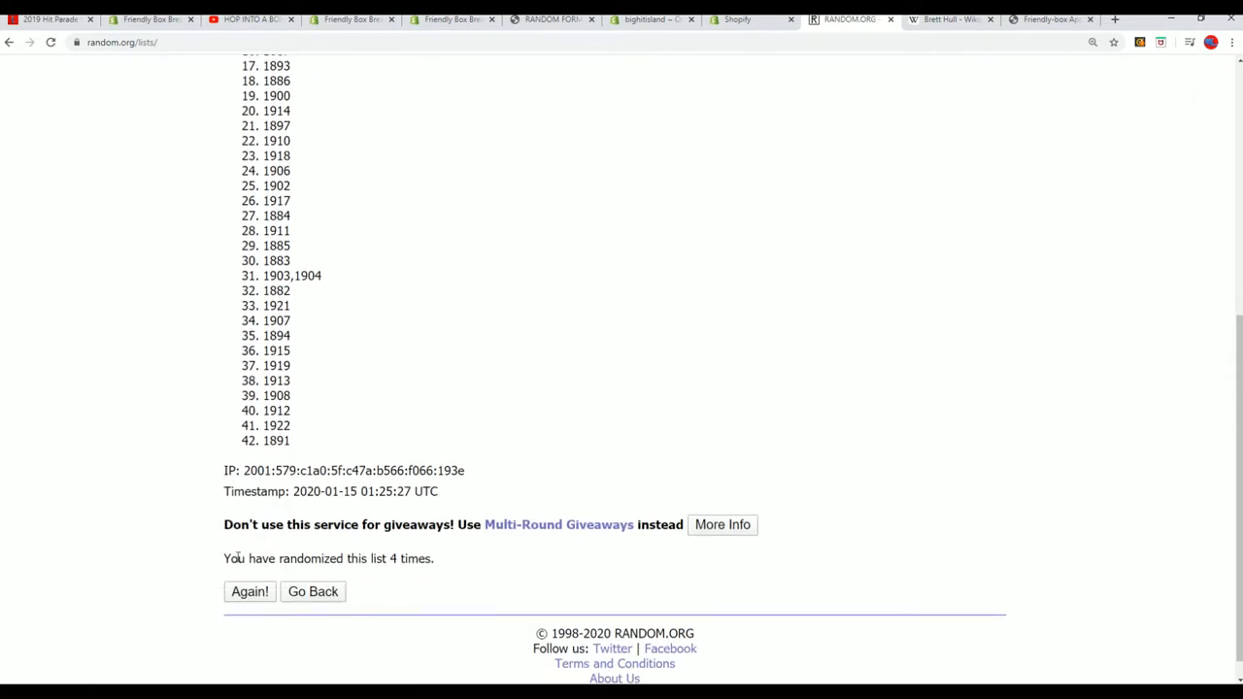
Keep reshuffling the years until a fresh final random order is reached.
click(248, 590)
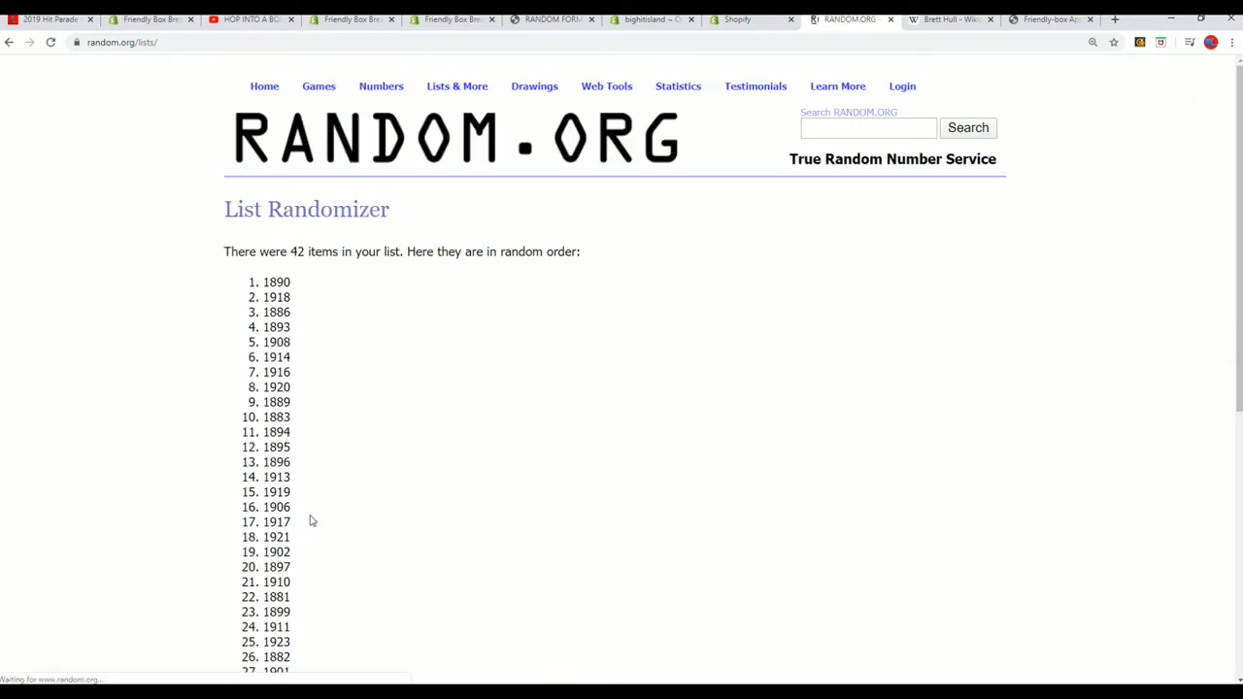
scroll(down, 3)
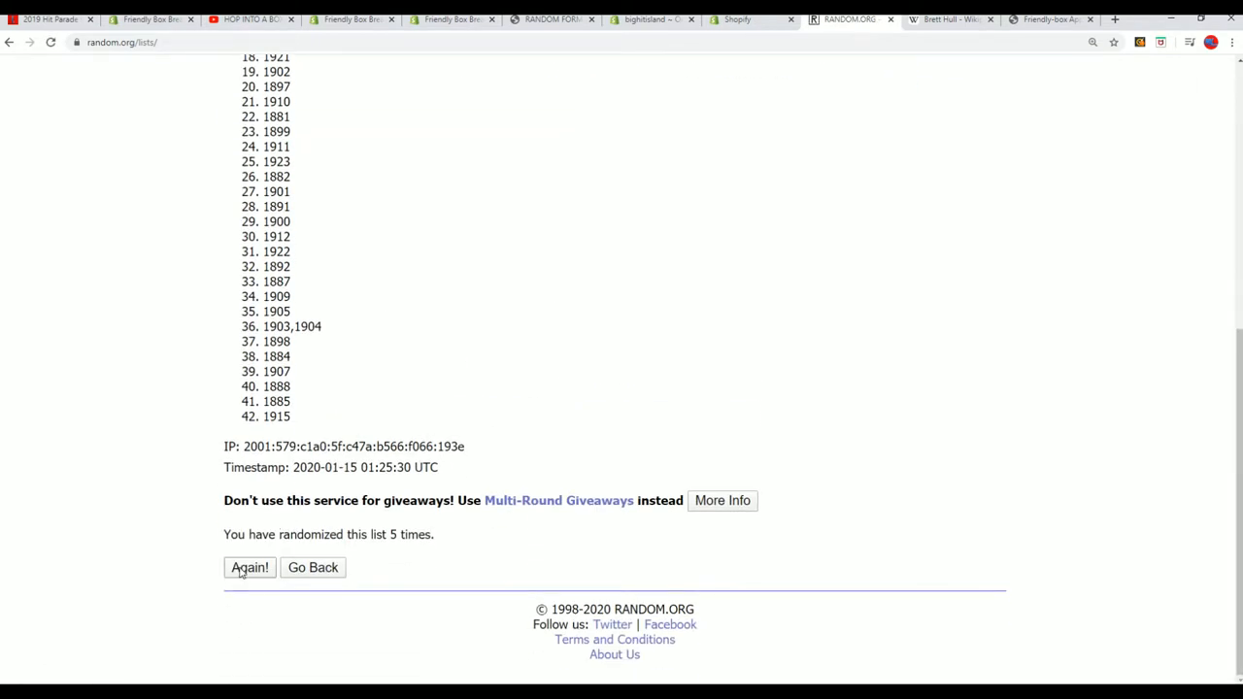
click(248, 567)
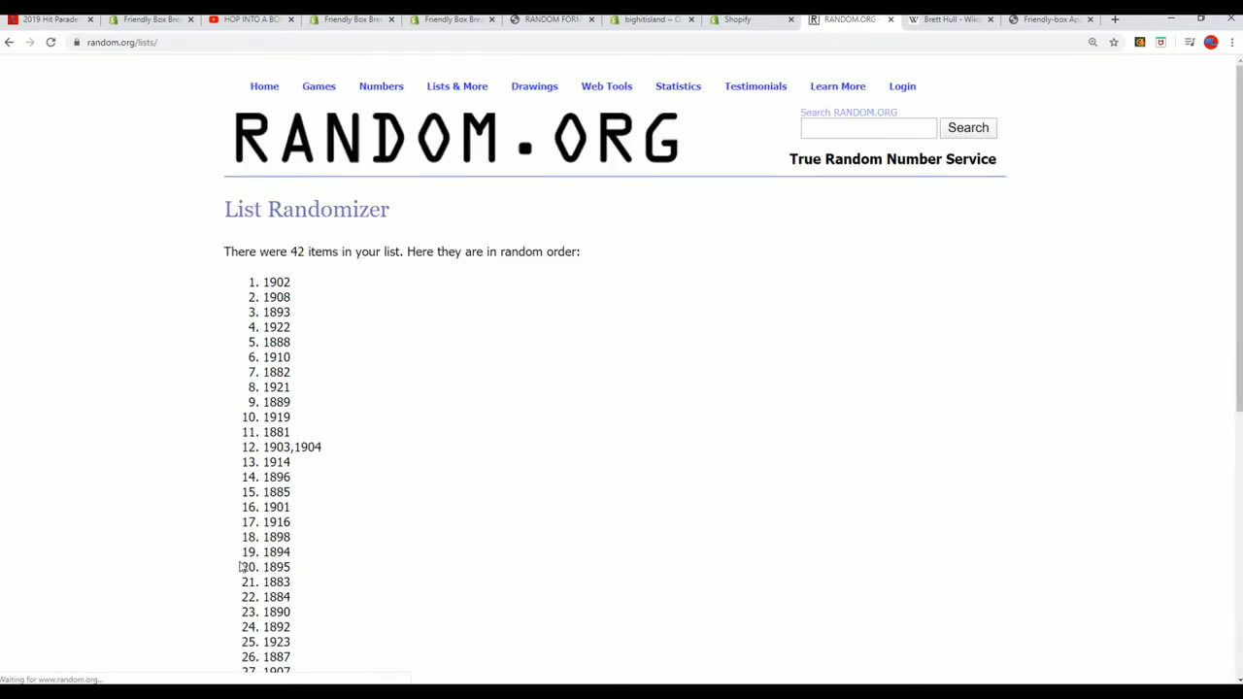
scroll(down, 3)
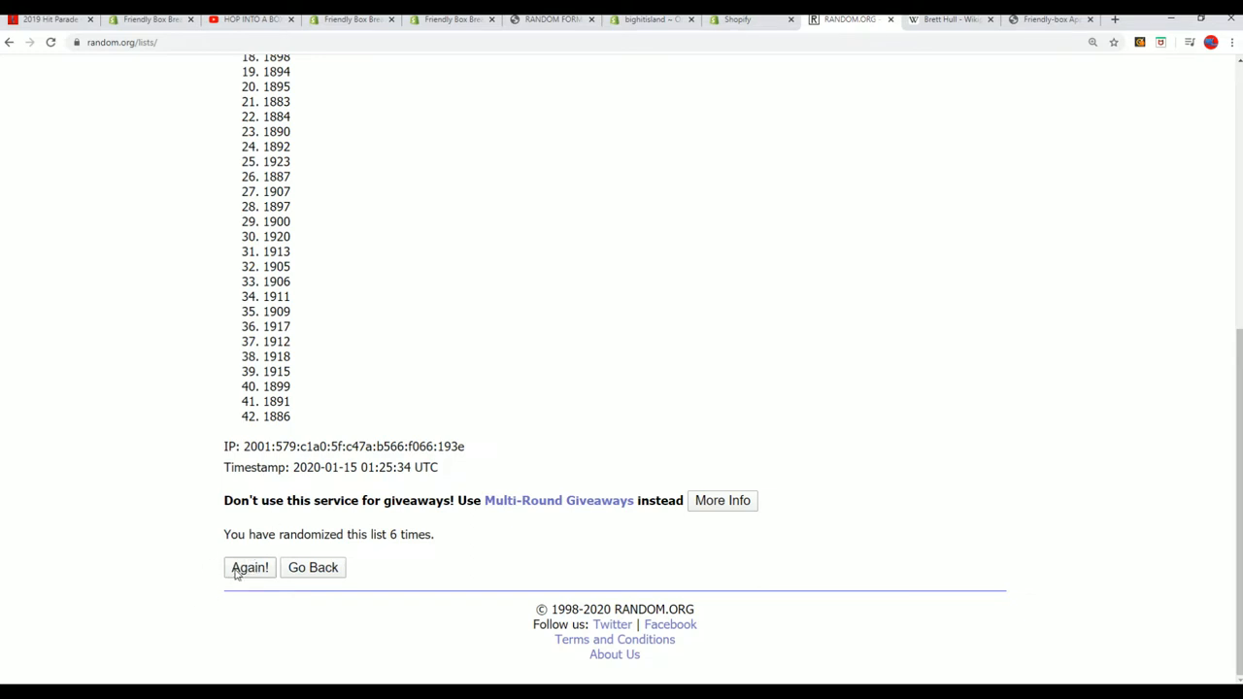
click(248, 567)
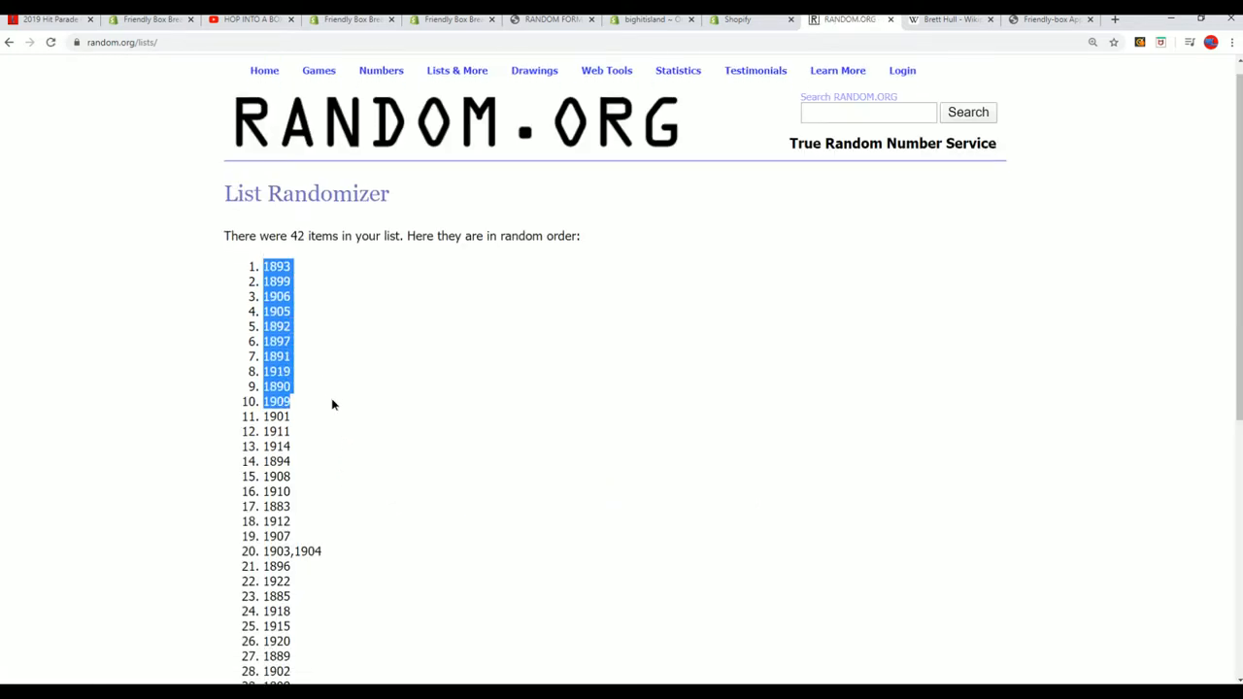
Scroll through the shuffled list of 42 years to select and copy all of them.
scroll(down, 3)
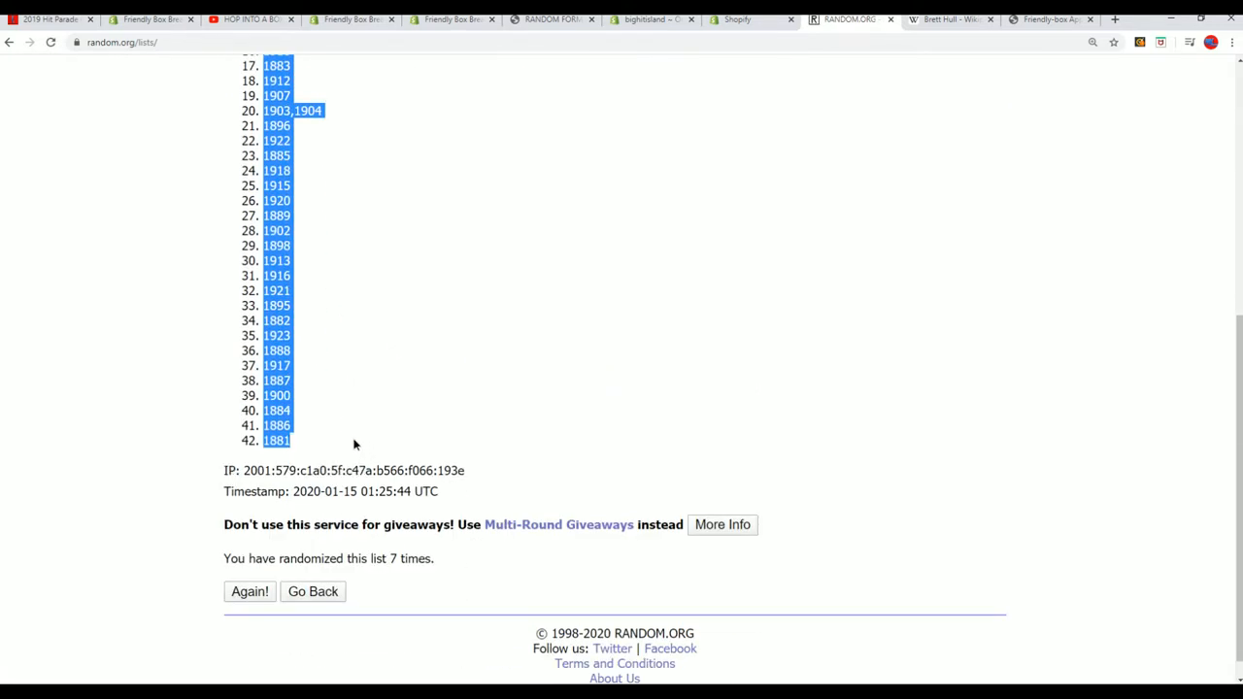
mouse_move(338, 439)
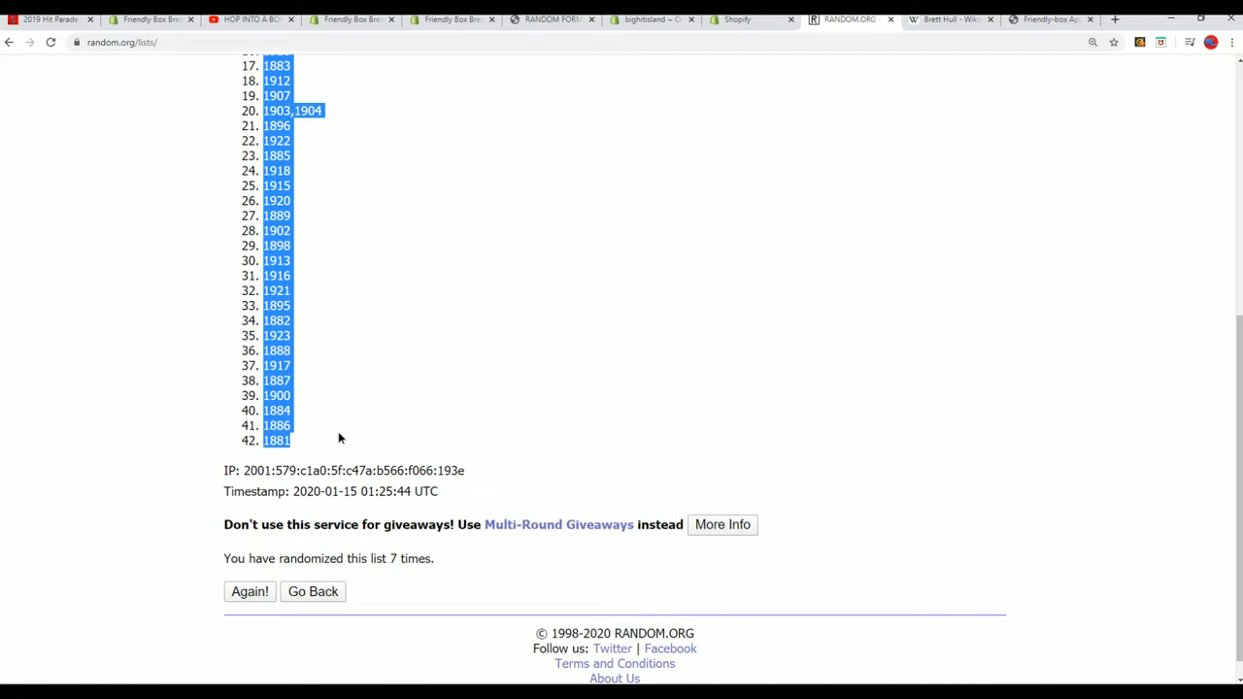
scroll(up, 3)
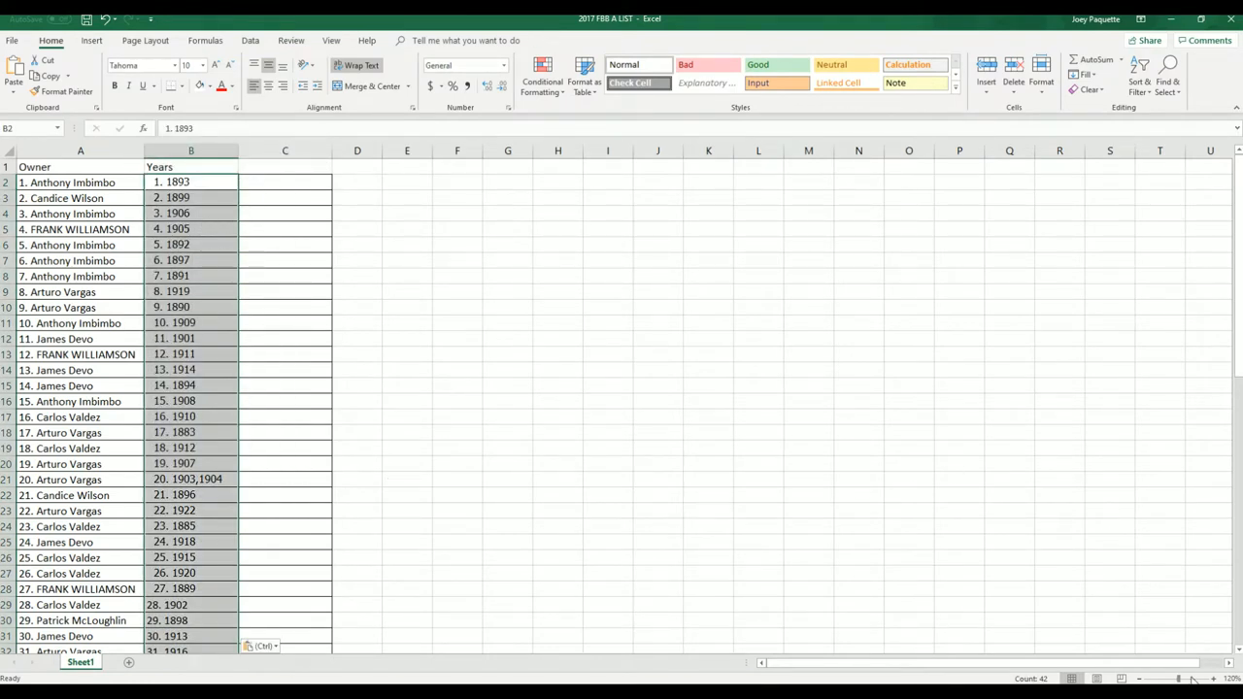
Paste the shuffled years into the Years column and review all 42 paired rows.
click(1211, 680)
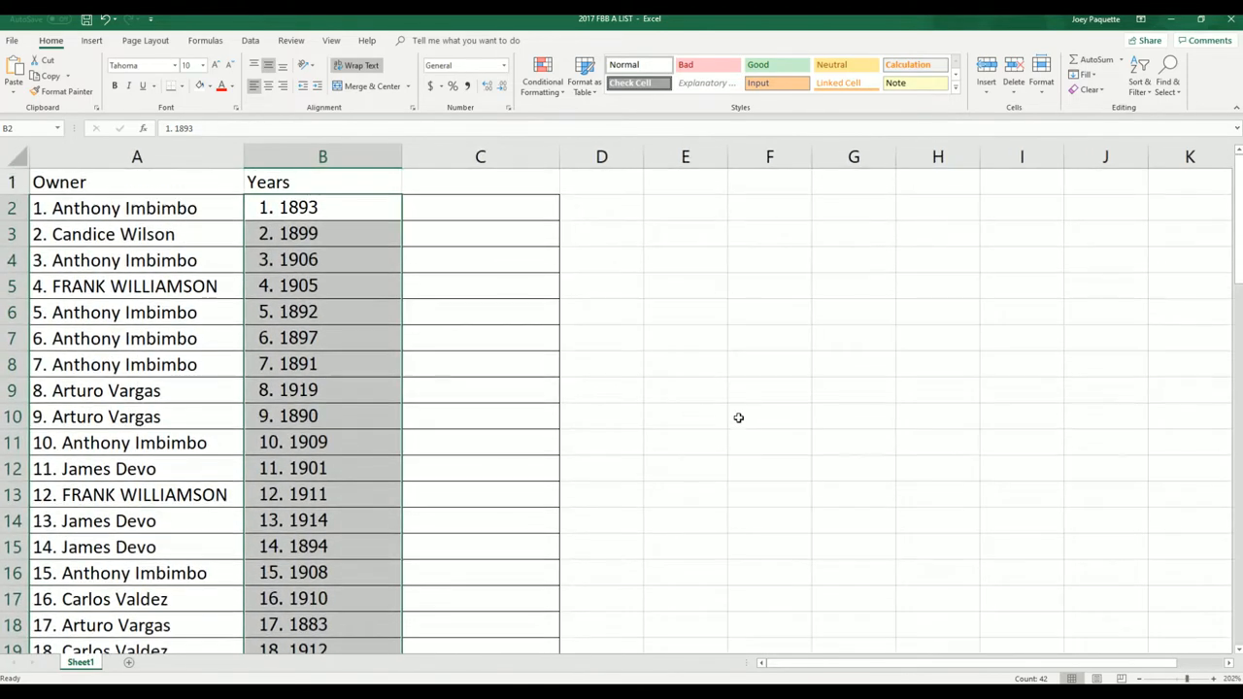
scroll(down, 3)
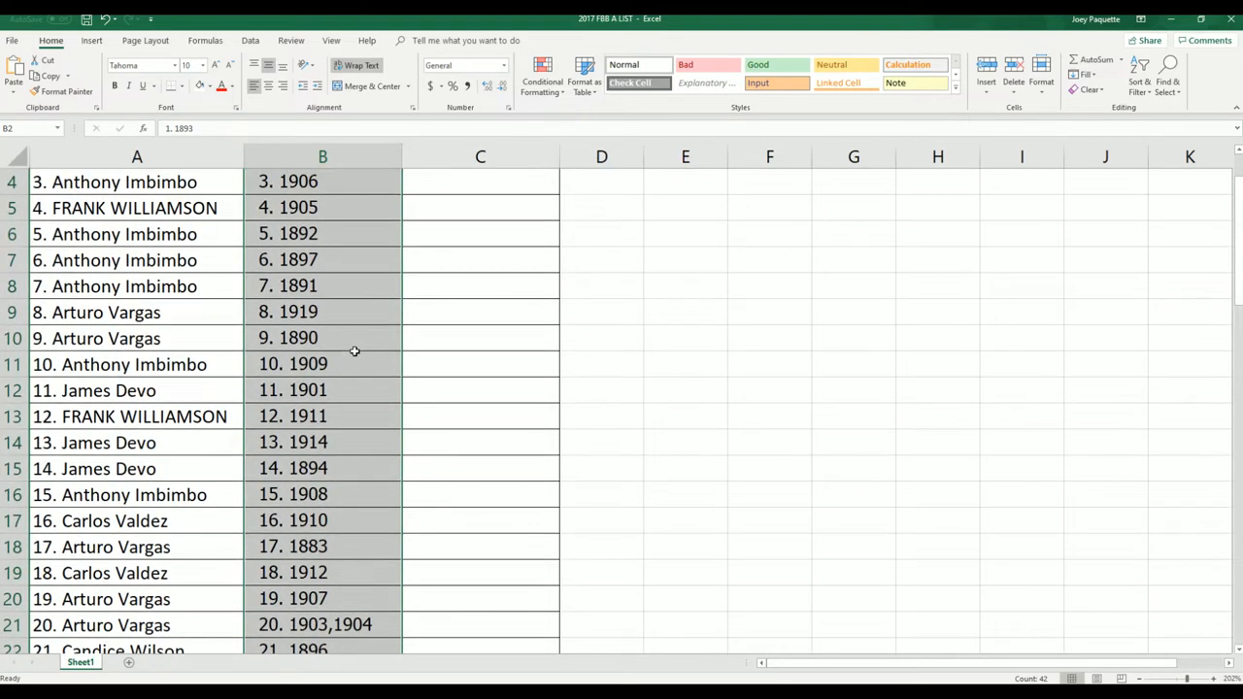
scroll(down, 3)
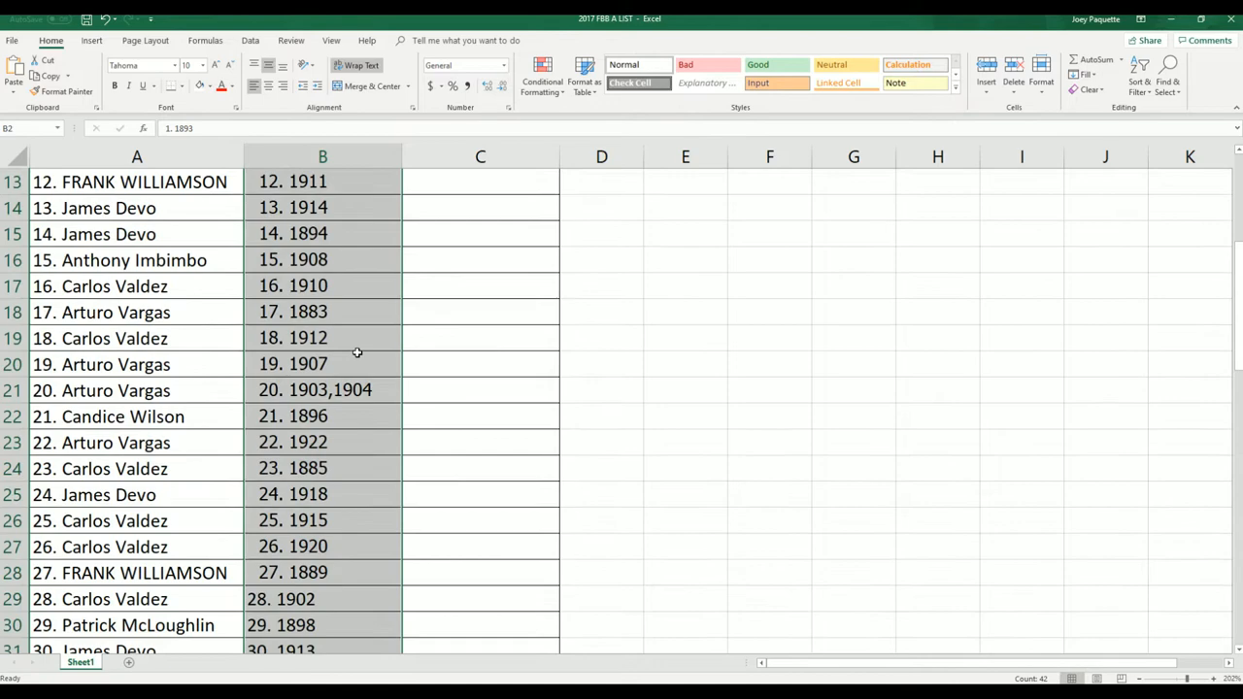
scroll(down, 3)
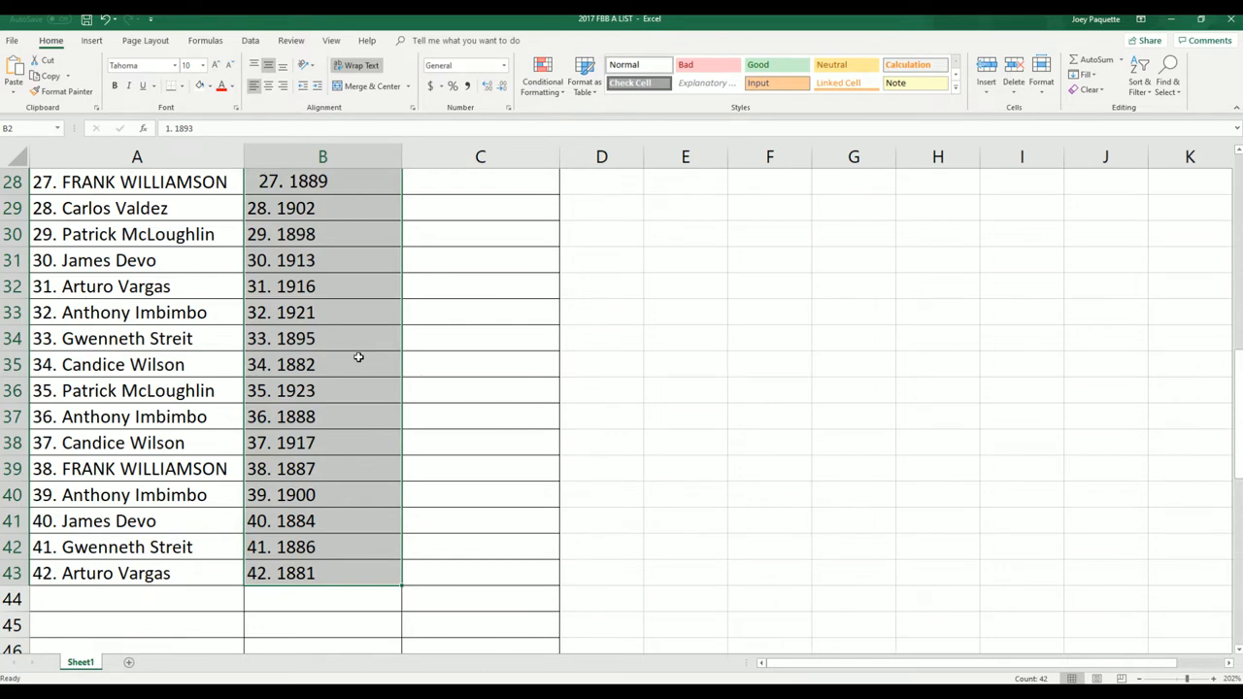
scroll(up, 3)
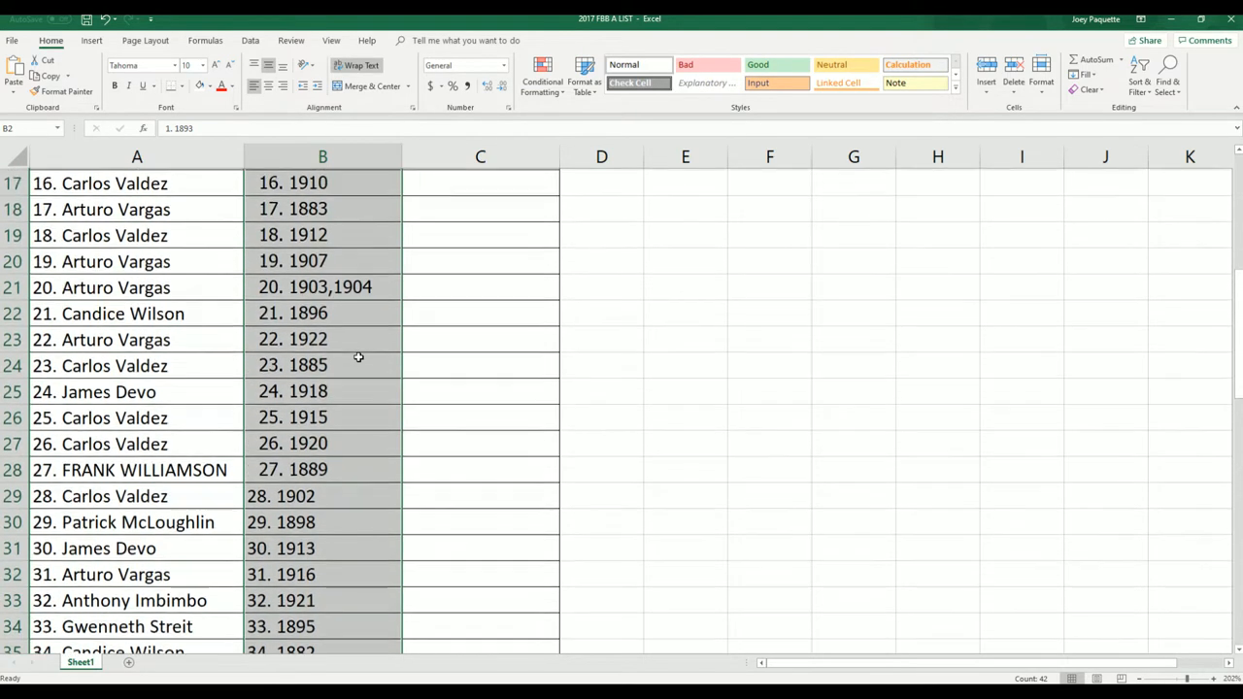
scroll(up, 3)
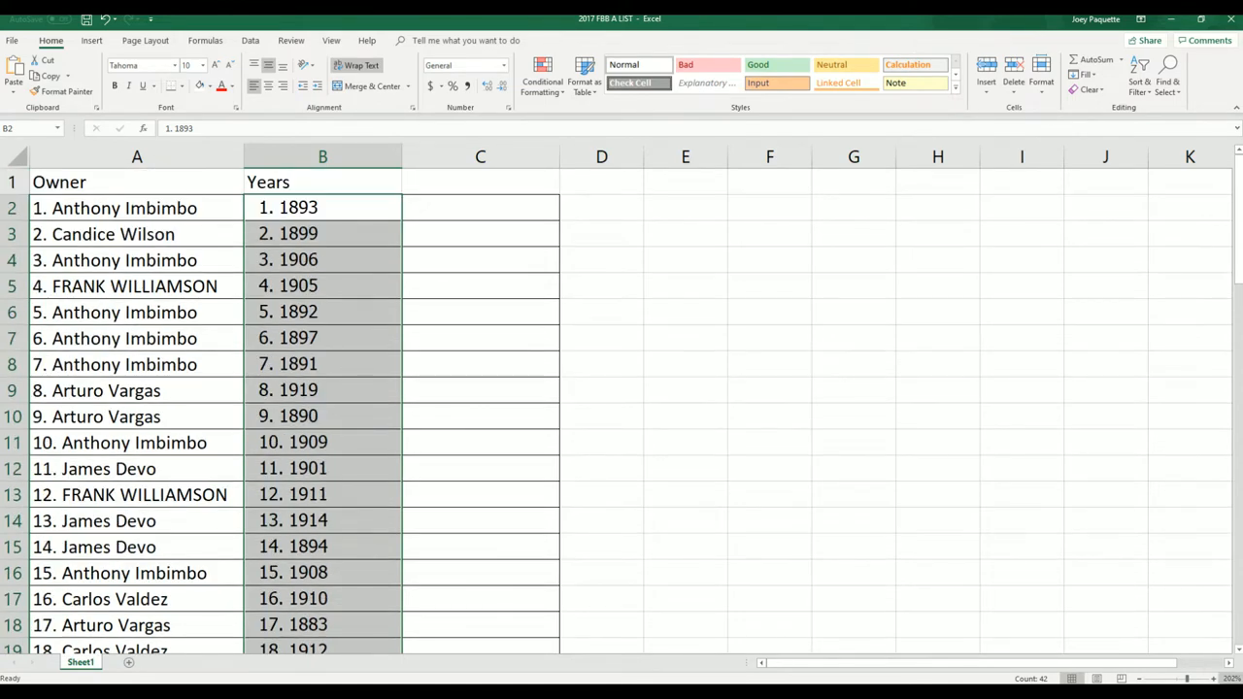